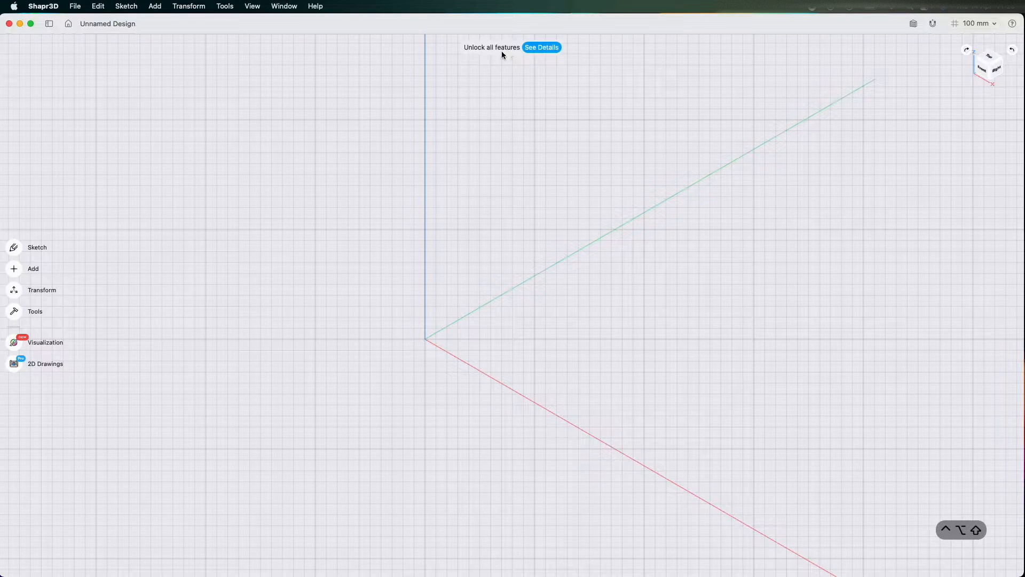
mouse_move(477, 140)
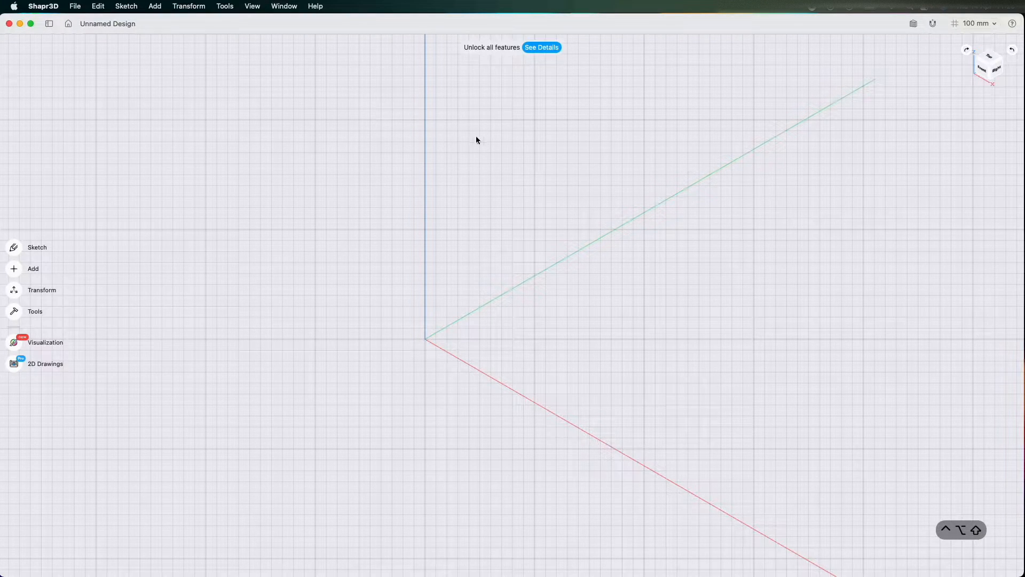
mouse_move(18, 250)
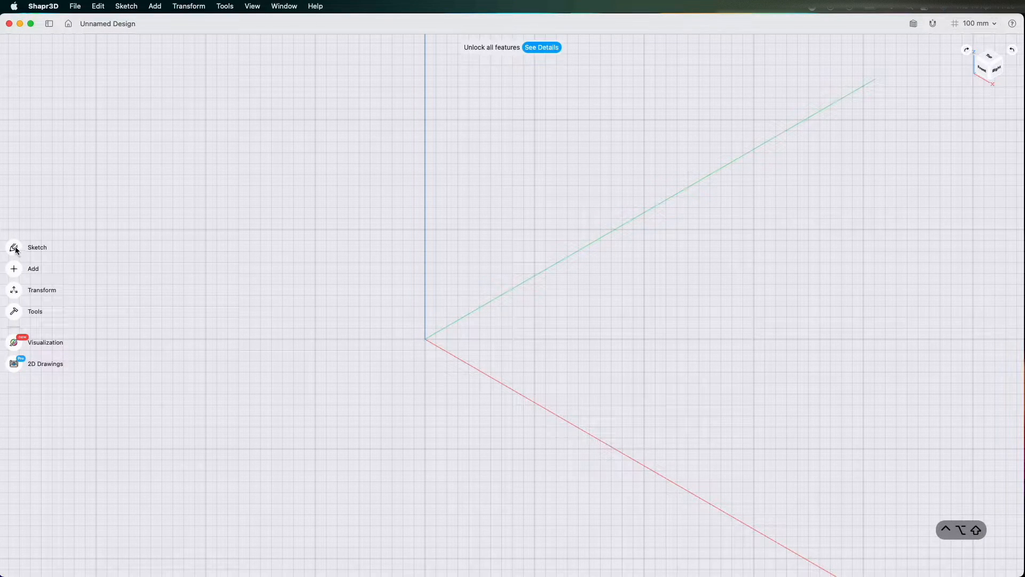
Begin a sketch and face the front plane head-on via the view cube
left_click(38, 246)
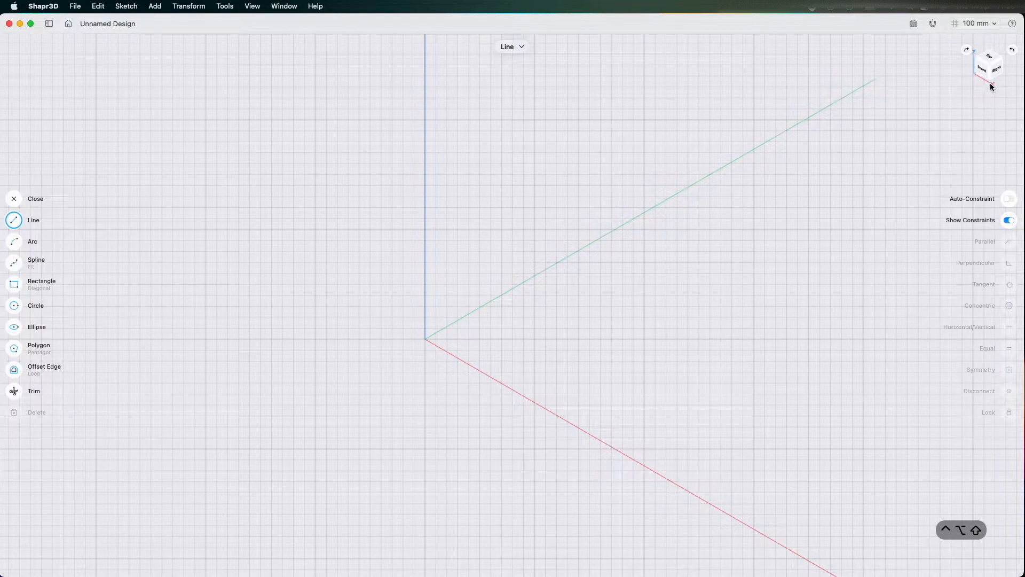
left_click(35, 199)
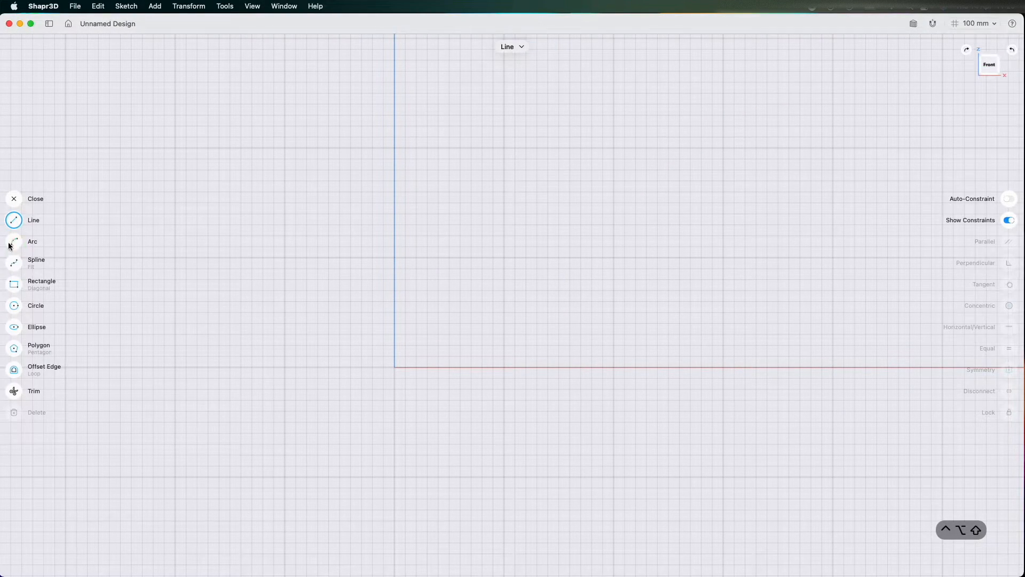
Draw a circle centred on the origin with the value 2 entered for its size
left_click(35, 305)
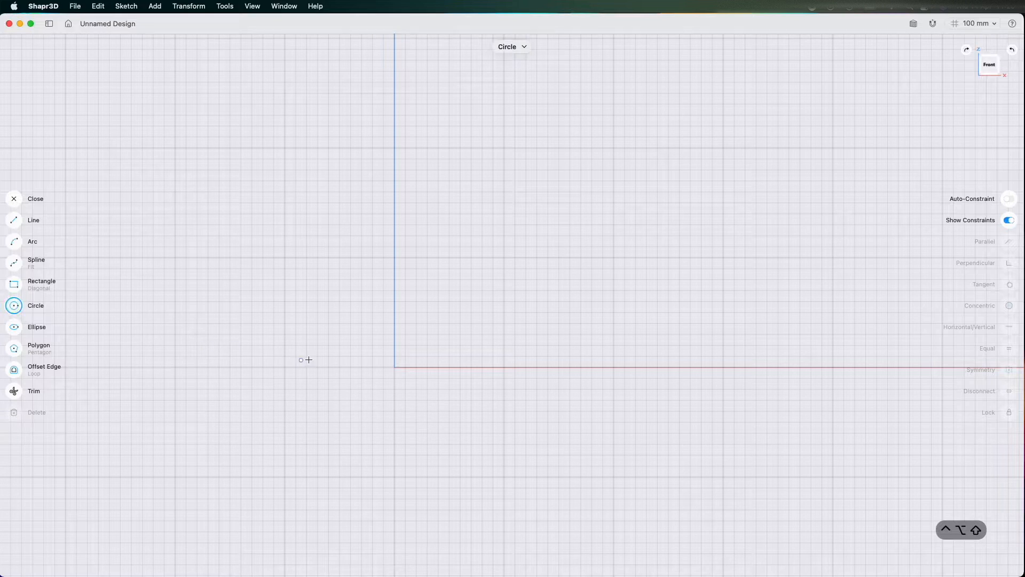
left_click_drag(394, 367, 451, 330)
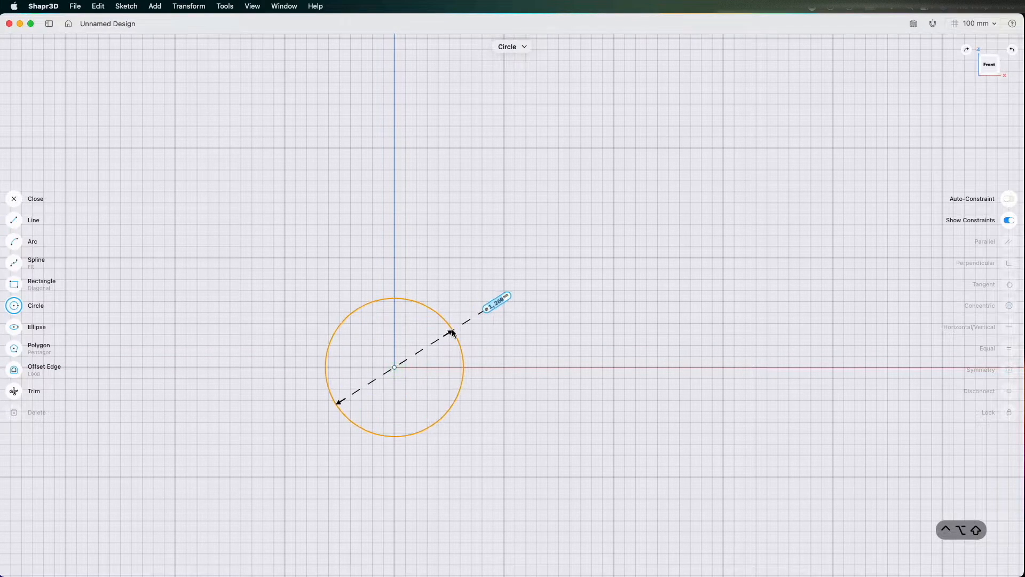
type("2")
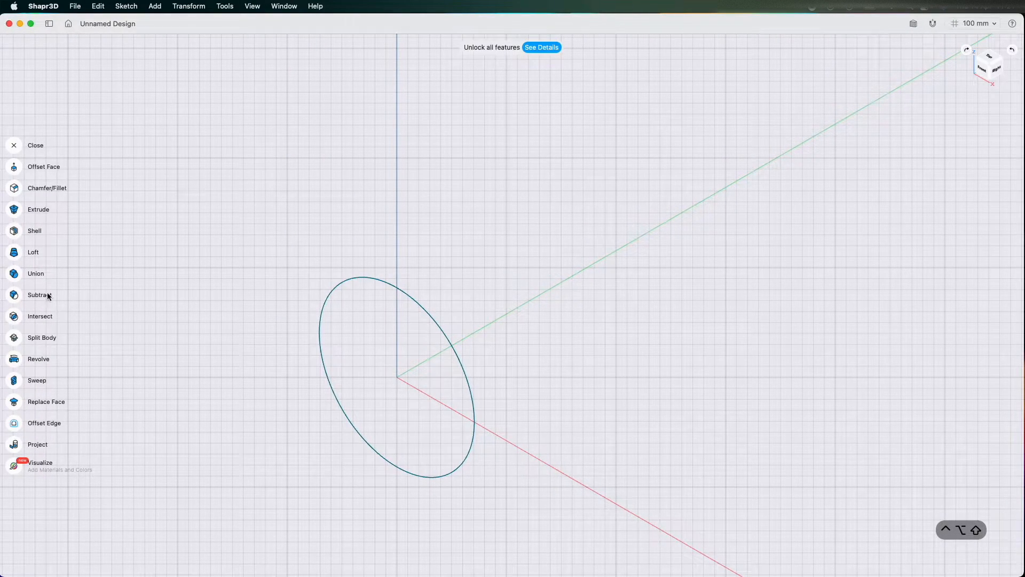
Extrude the circle into a solid cylinder and confirm the result
left_click(38, 209)
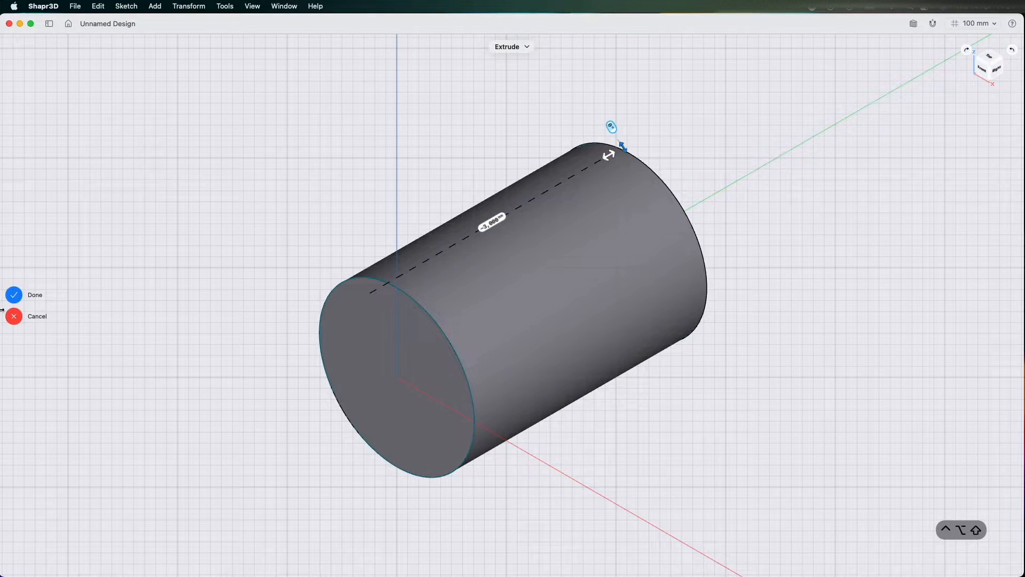
left_click(34, 295)
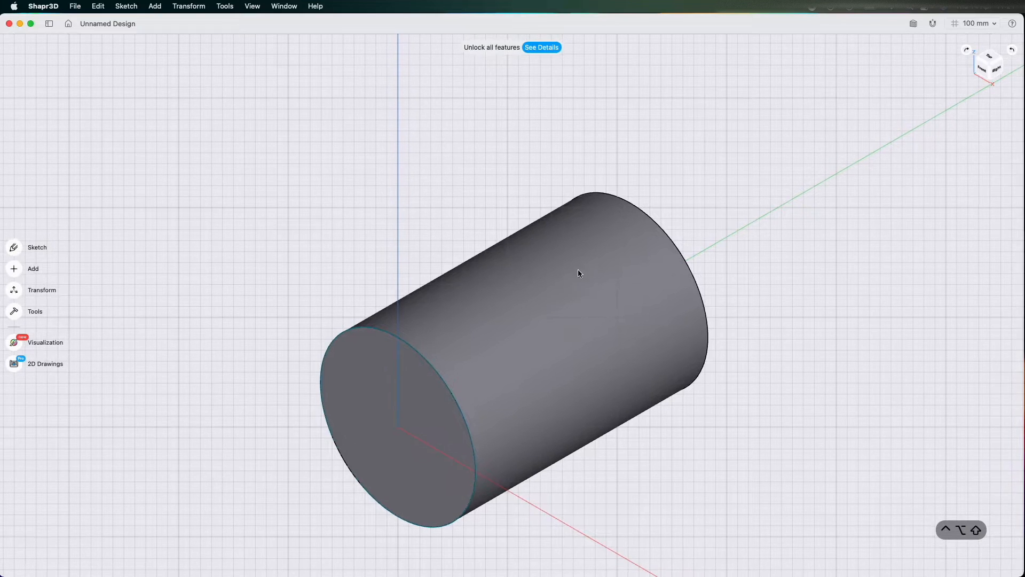
mouse_move(547, 311)
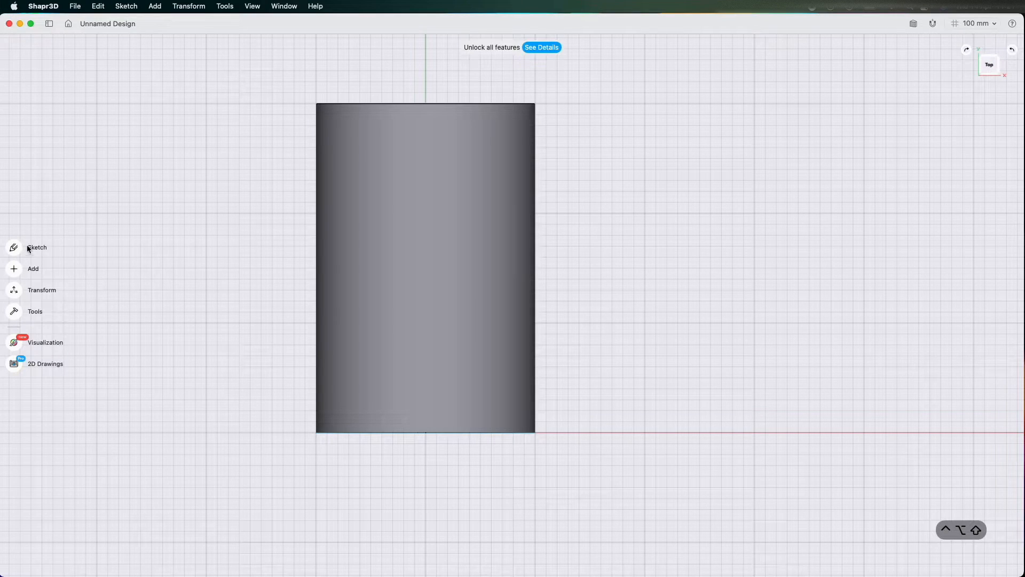
Sketch a rectangle on the top plane spanning the cylinder's length within its outline
left_click(37, 247)
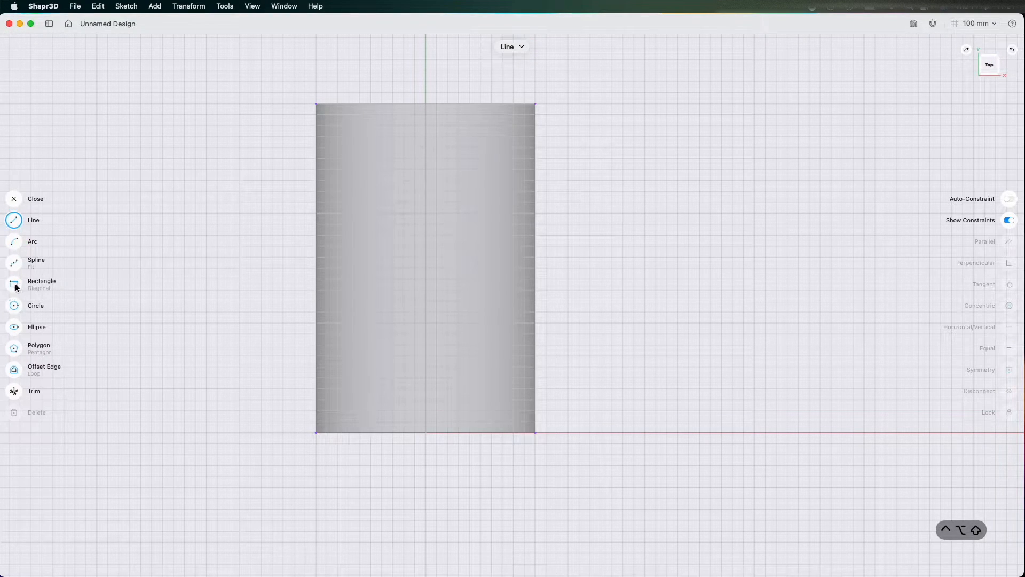
left_click(14, 284)
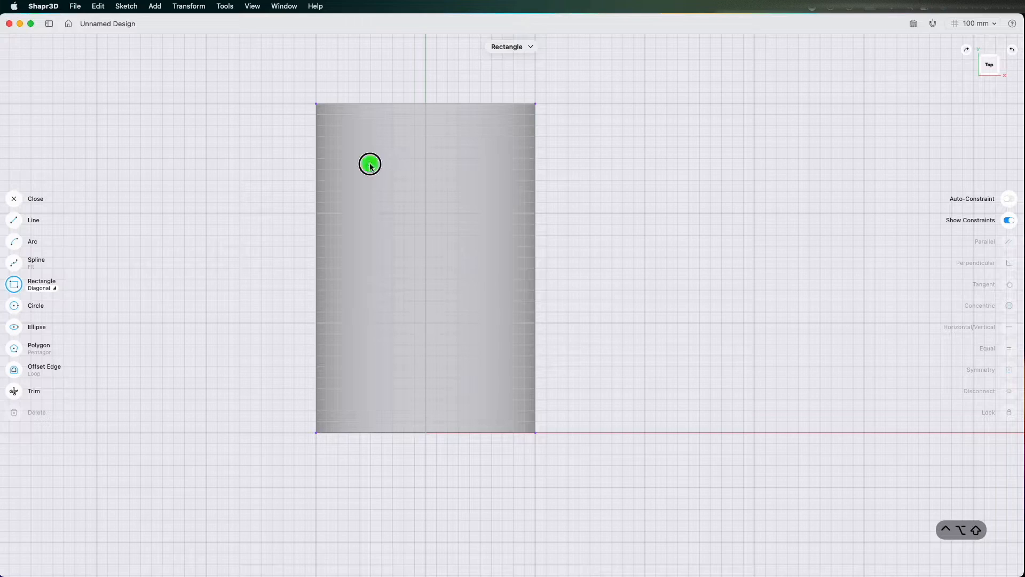
left_click_drag(369, 163, 481, 377)
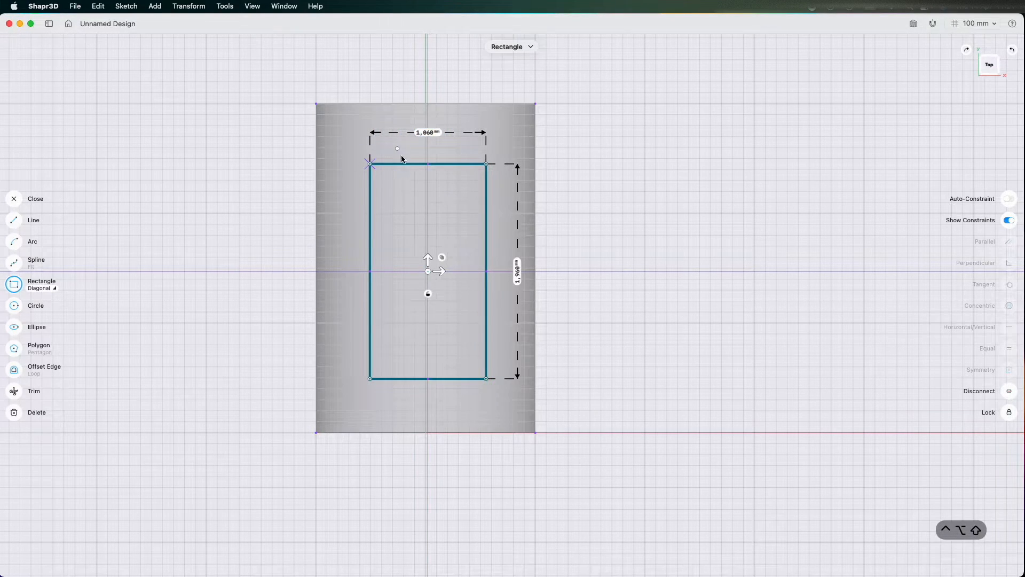
mouse_move(447, 197)
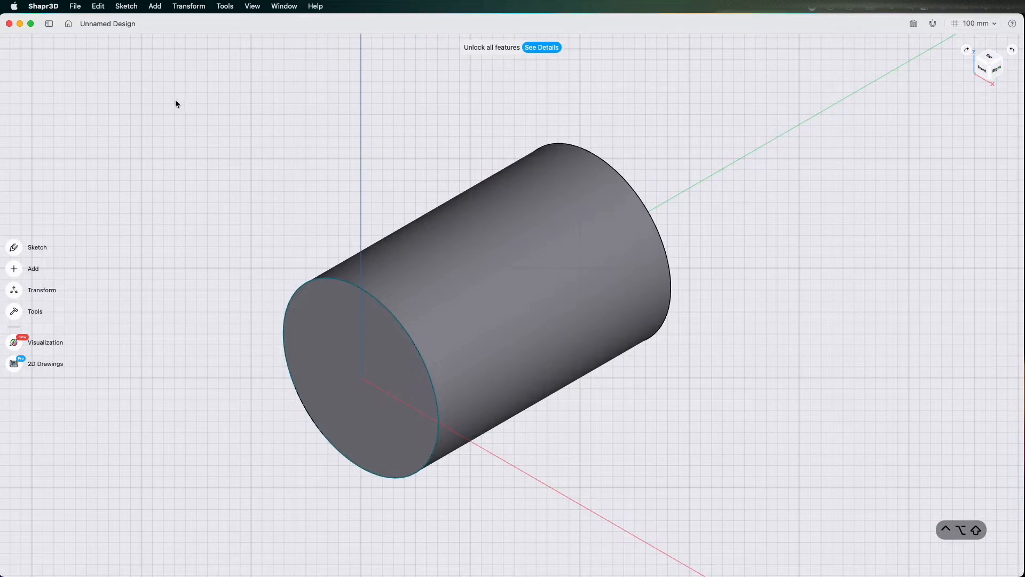
Hide Body 01 from the Items list so the rectangle sketch inside it shows
left_click(49, 23)
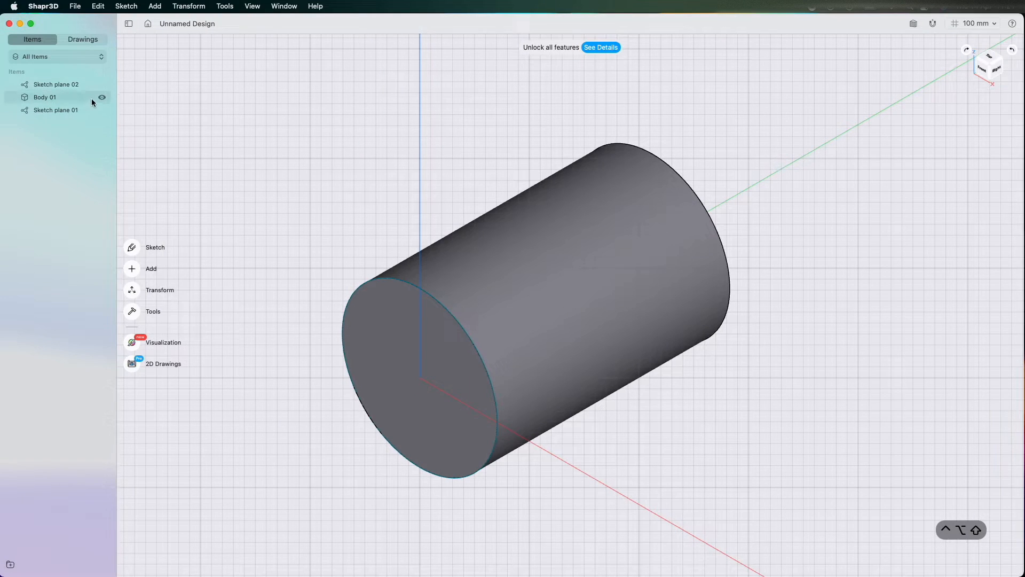
left_click(102, 97)
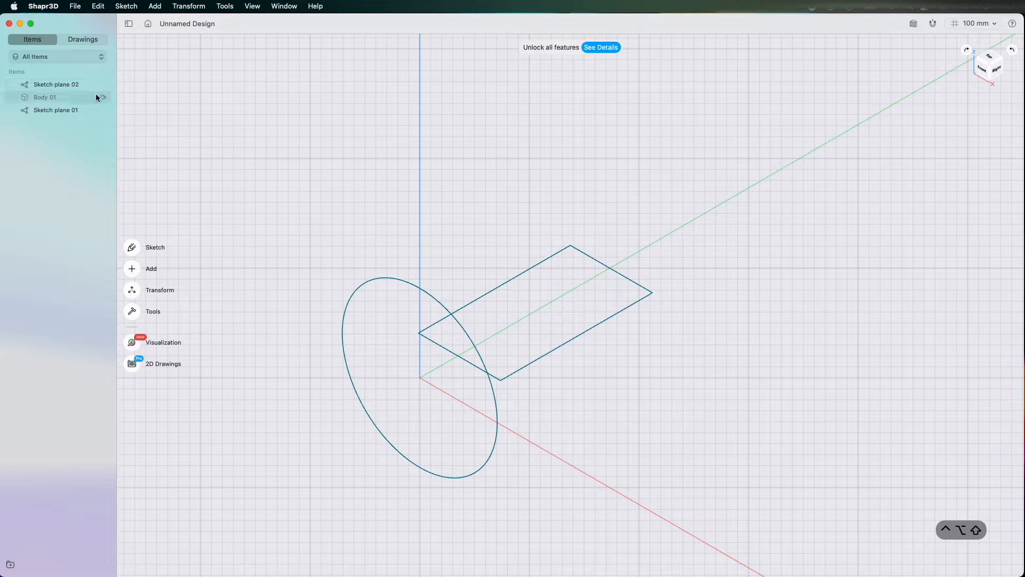
left_click(101, 97)
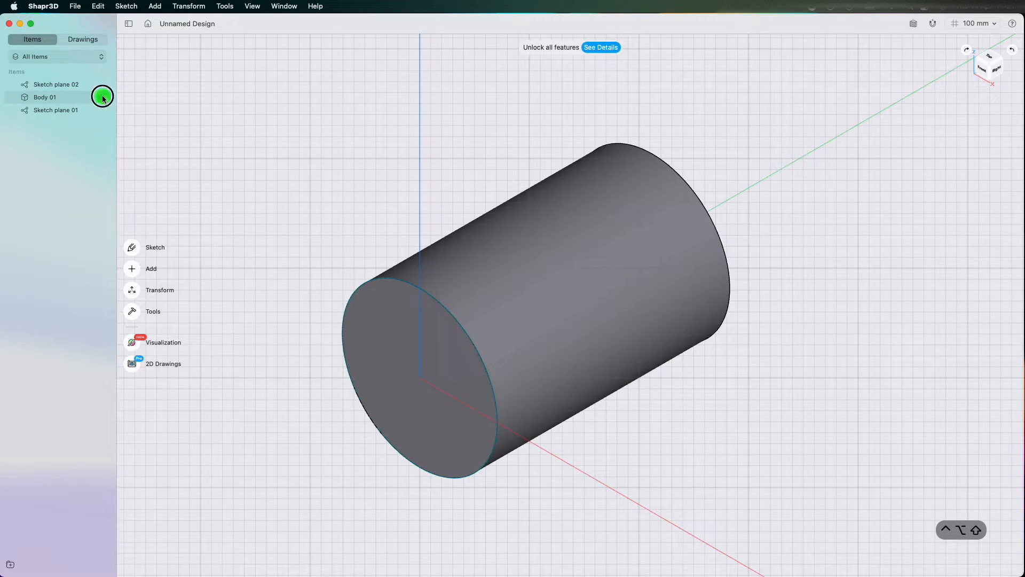
left_click(102, 97)
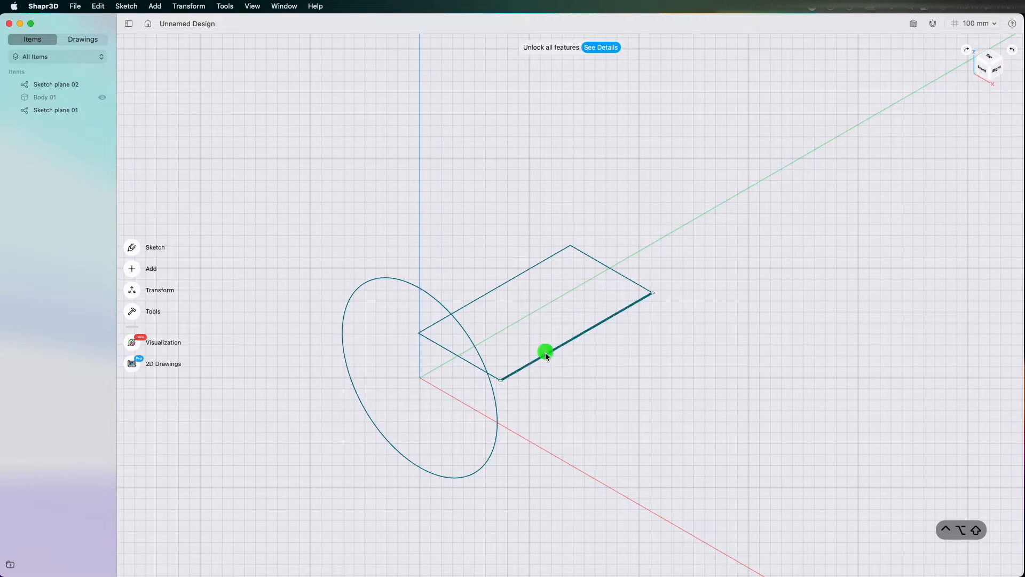
Raise Sketch plane 02 above the cylinder and make Body 01 visible again
left_click(545, 353)
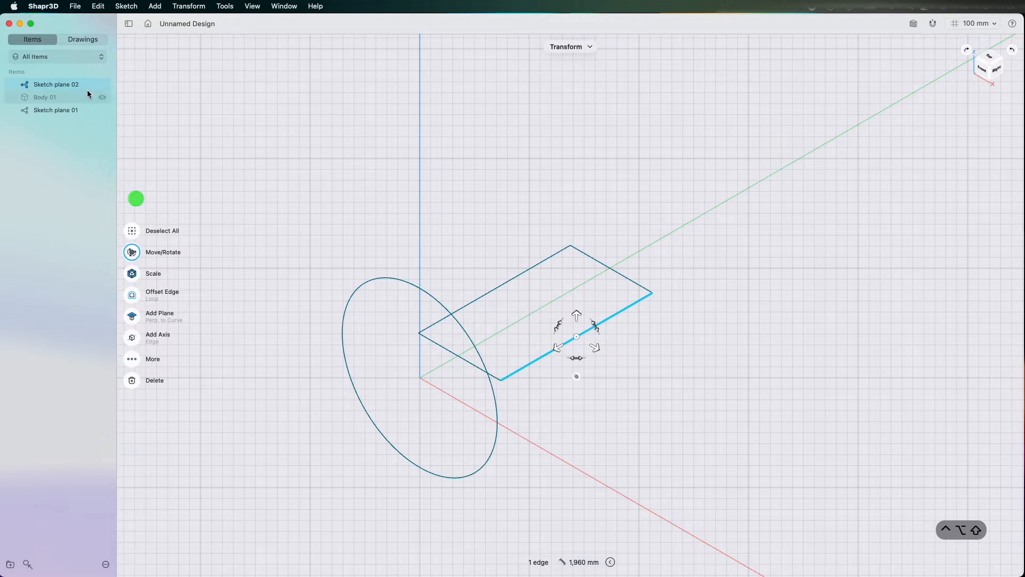
left_click(56, 85)
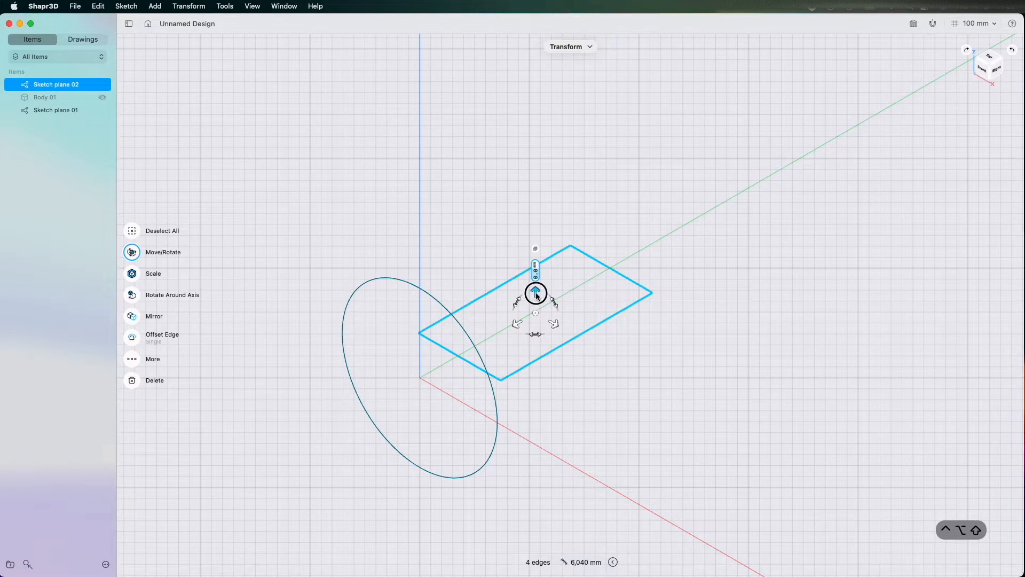
left_click_drag(535, 293, 534, 278)
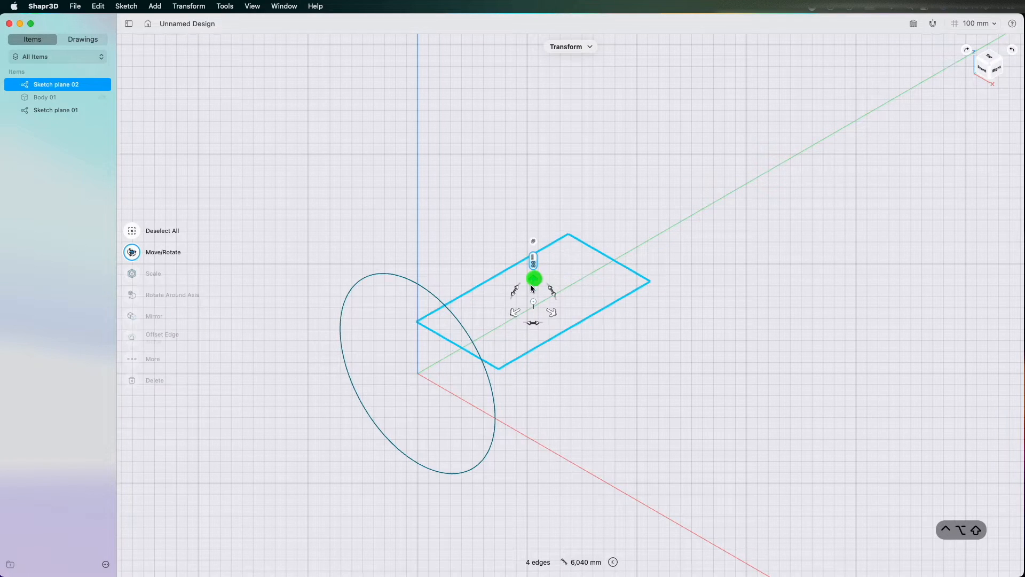
left_click_drag(534, 277, 534, 144)
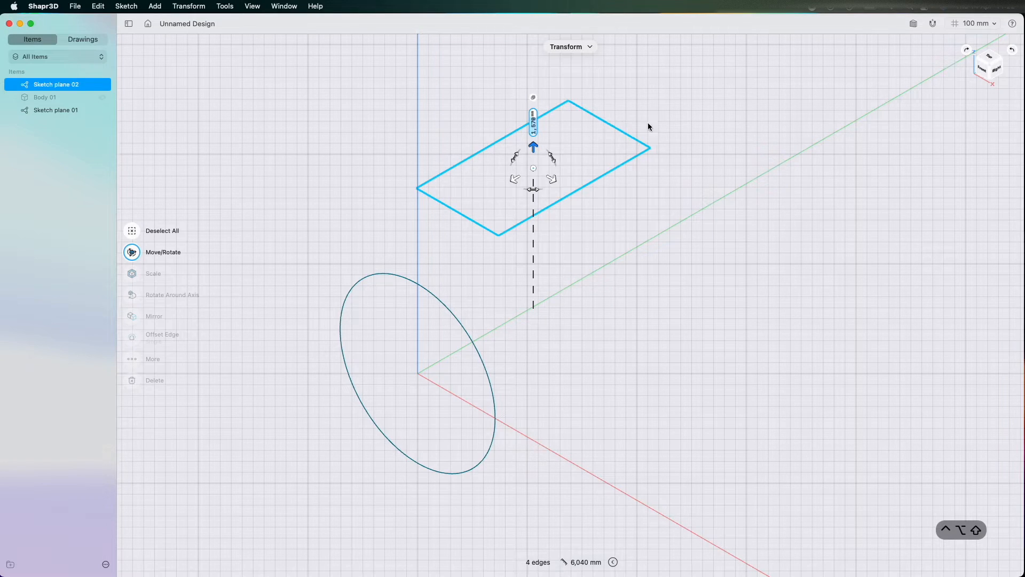
left_click(102, 99)
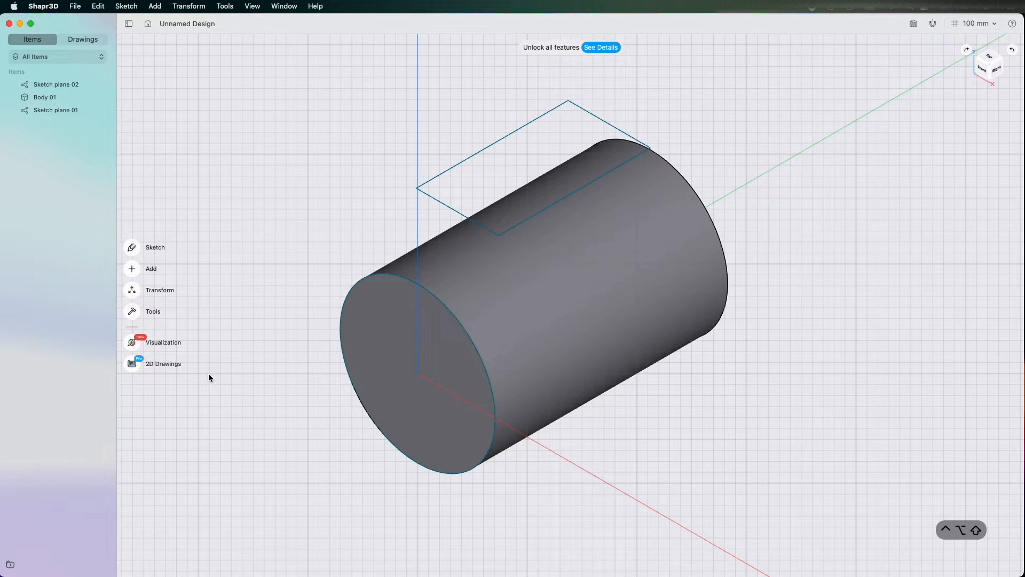
Project the rectangle onto the cylinder's curved surface and confirm
left_click(150, 268)
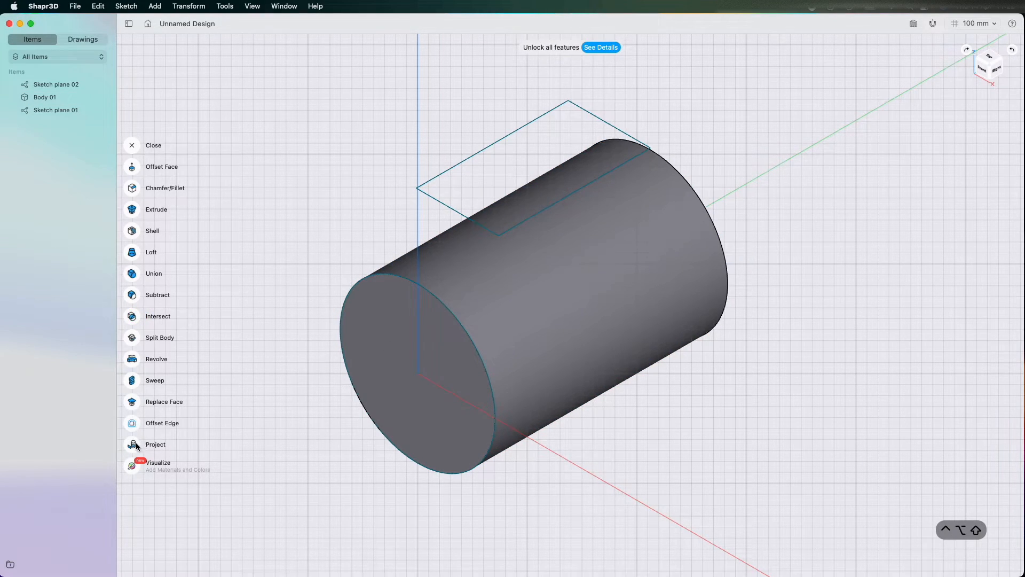
left_click(155, 444)
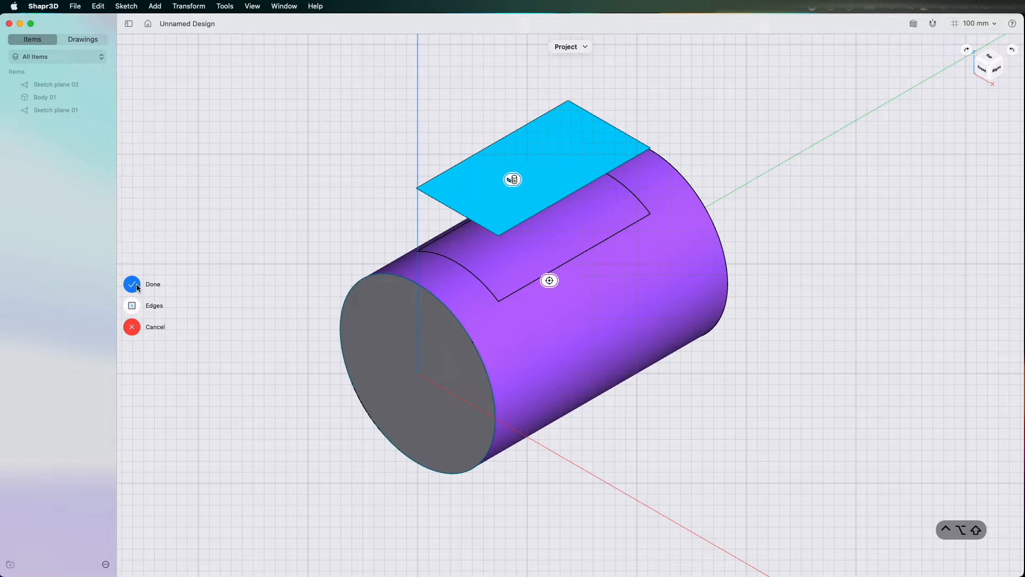
left_click(131, 284)
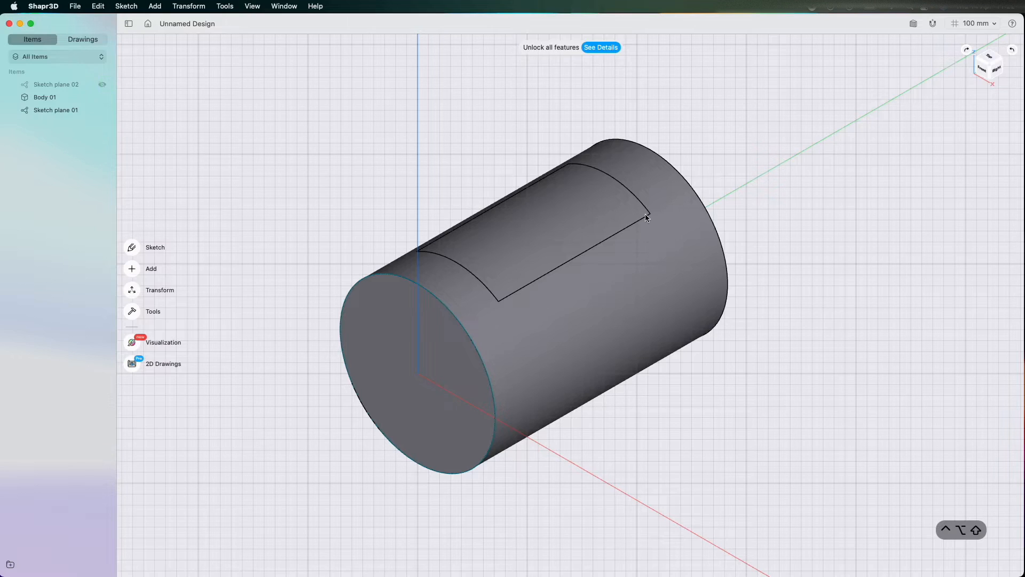
Offset the projected face inward to cut a recessed slot into the cylinder
left_click_drag(647, 216, 567, 257)
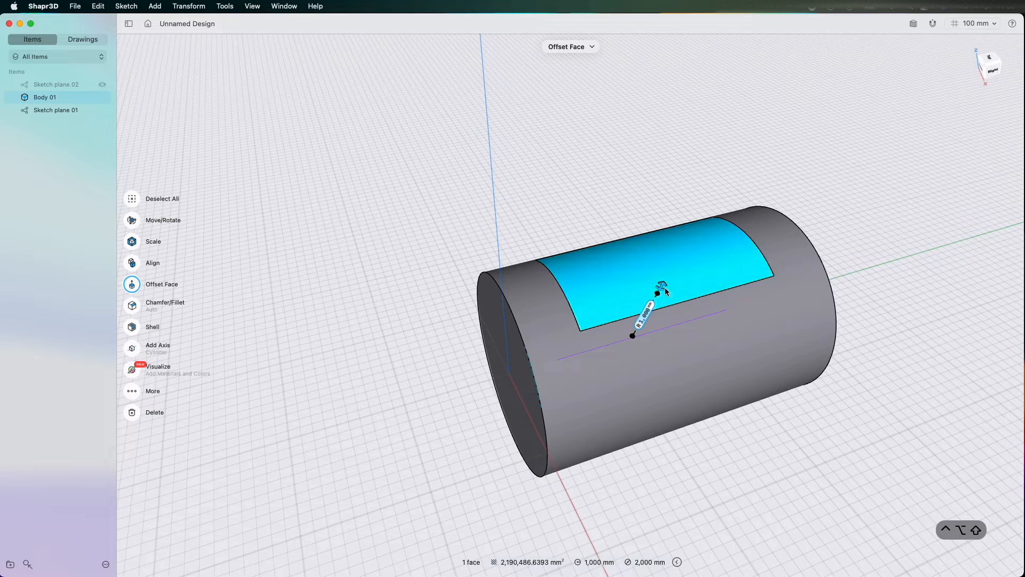
left_click_drag(660, 293, 664, 299)
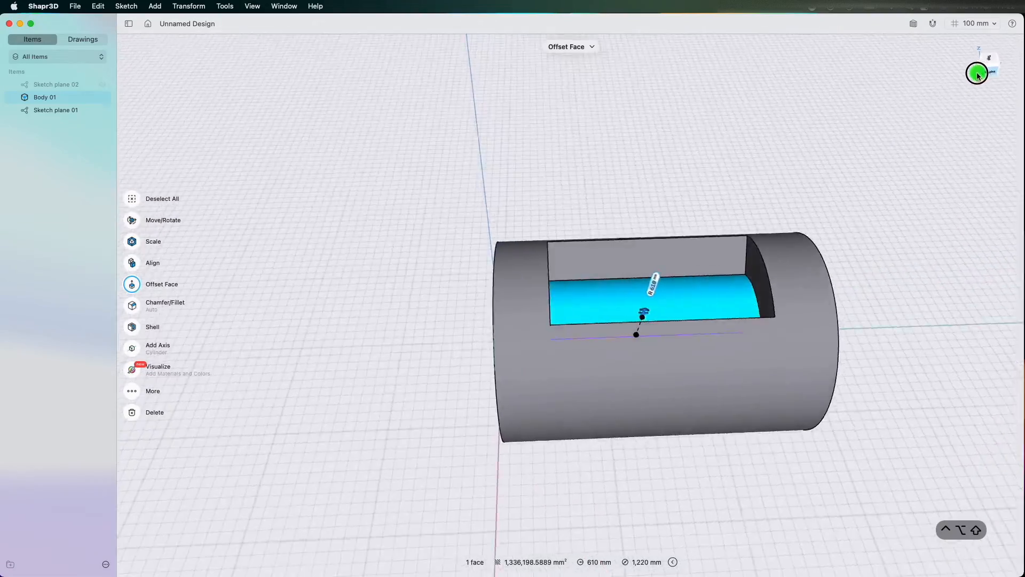
left_click_drag(977, 72, 875, 67)
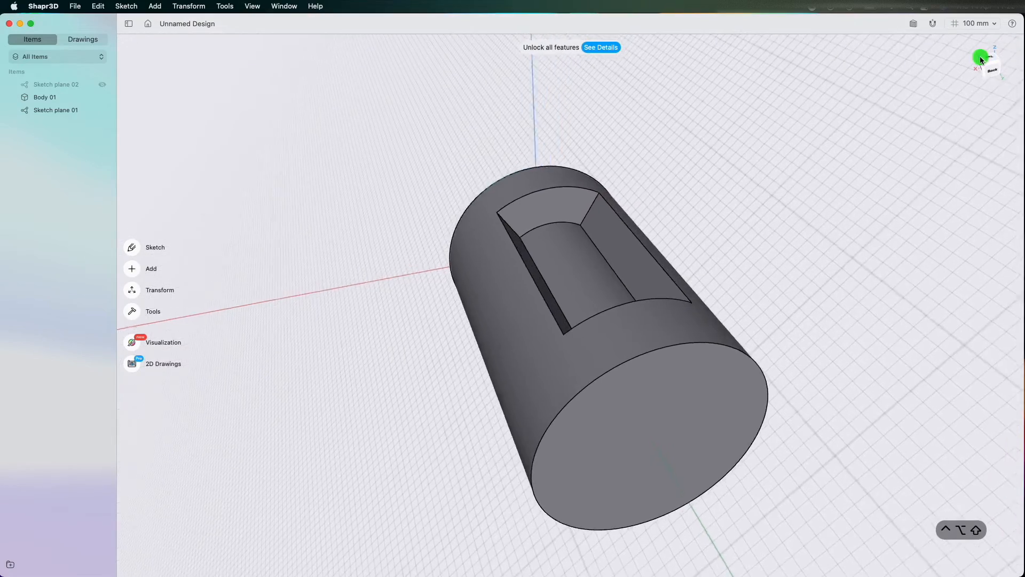
left_click(980, 58)
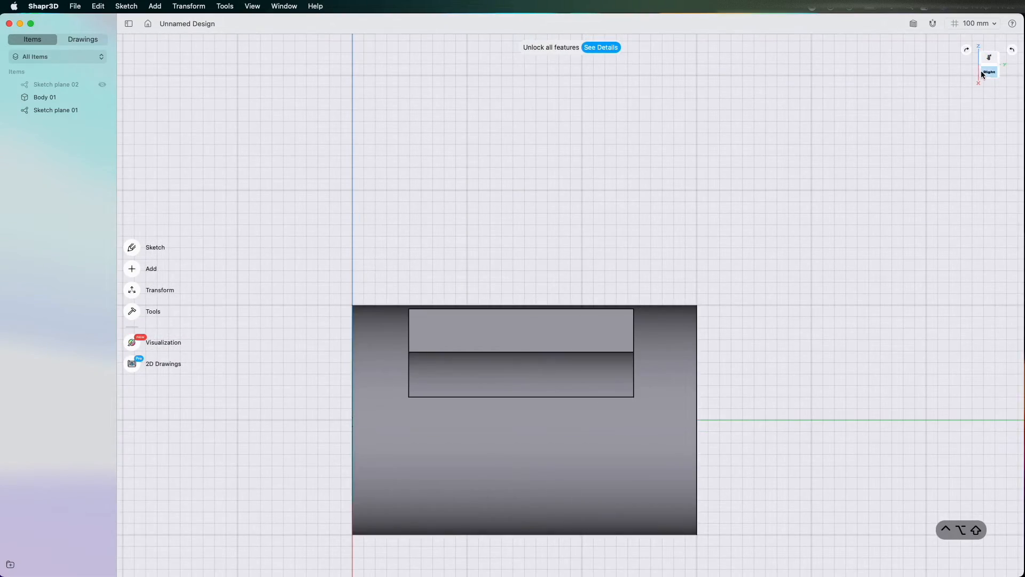